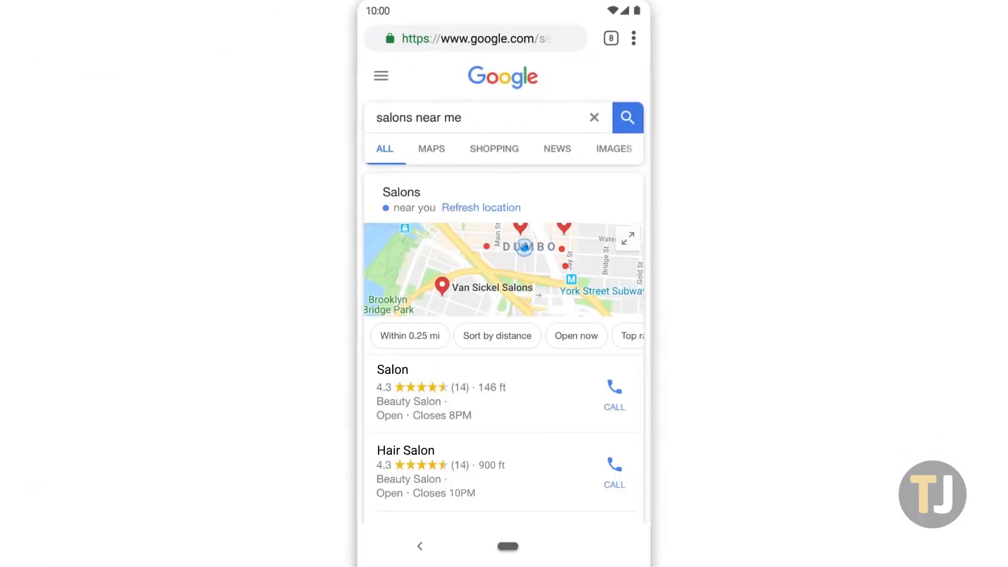
# Step: Search Google for "salons near me" and view the local results map
pyautogui.click(632, 38)
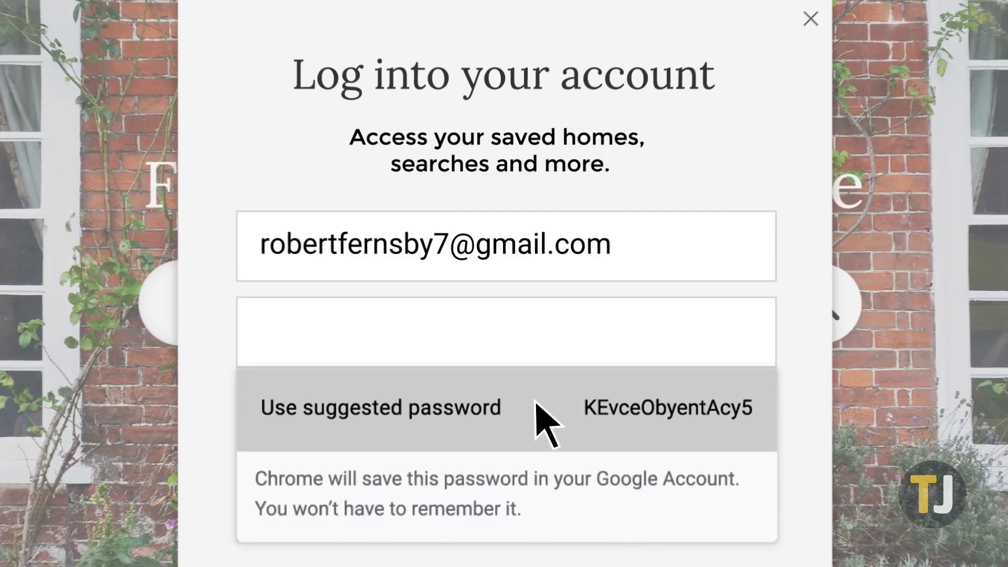
# Step: Log in to bestrealestate.co.com with Chrome's autofilled email and saved password
pyautogui.click(380, 408)
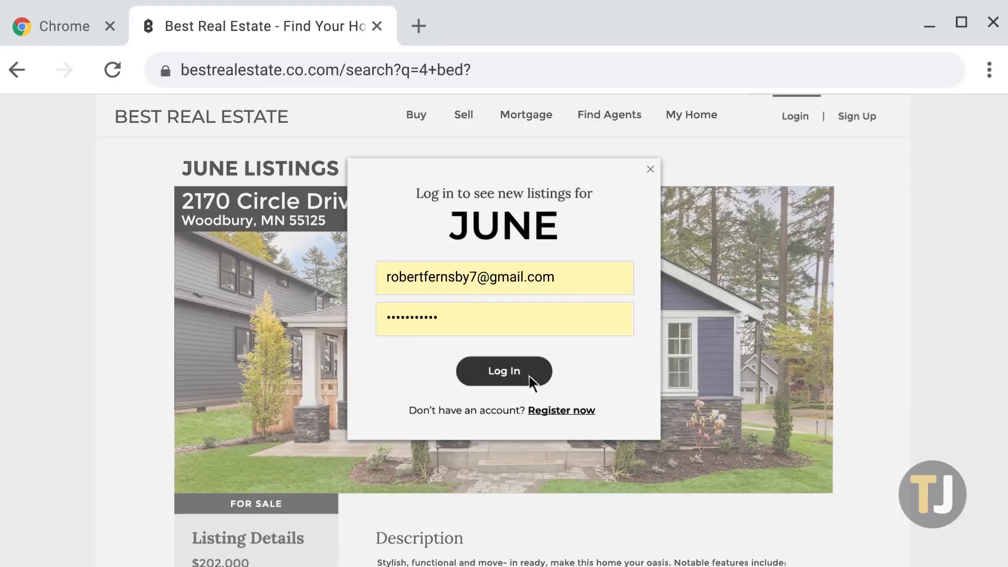
pyautogui.click(503, 370)
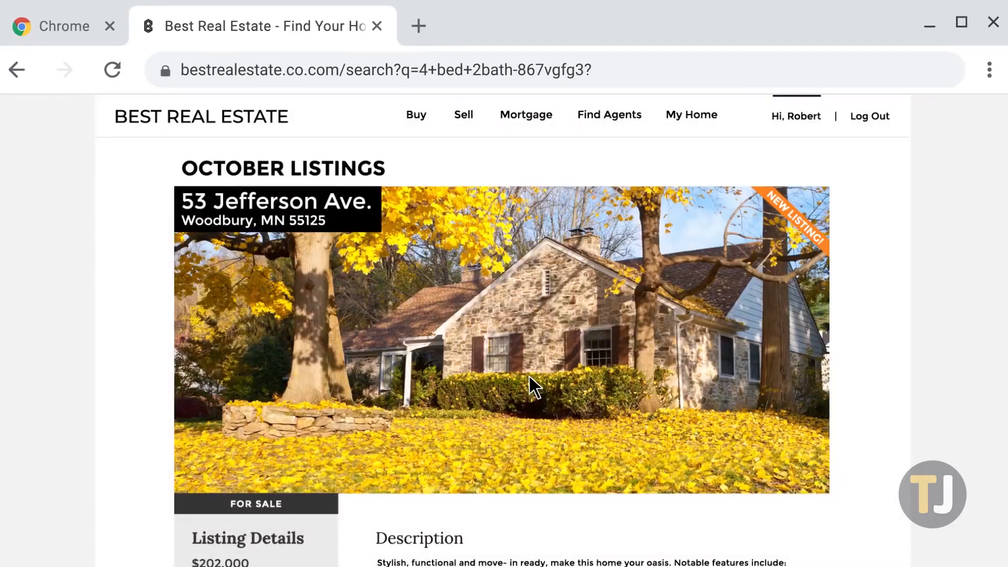